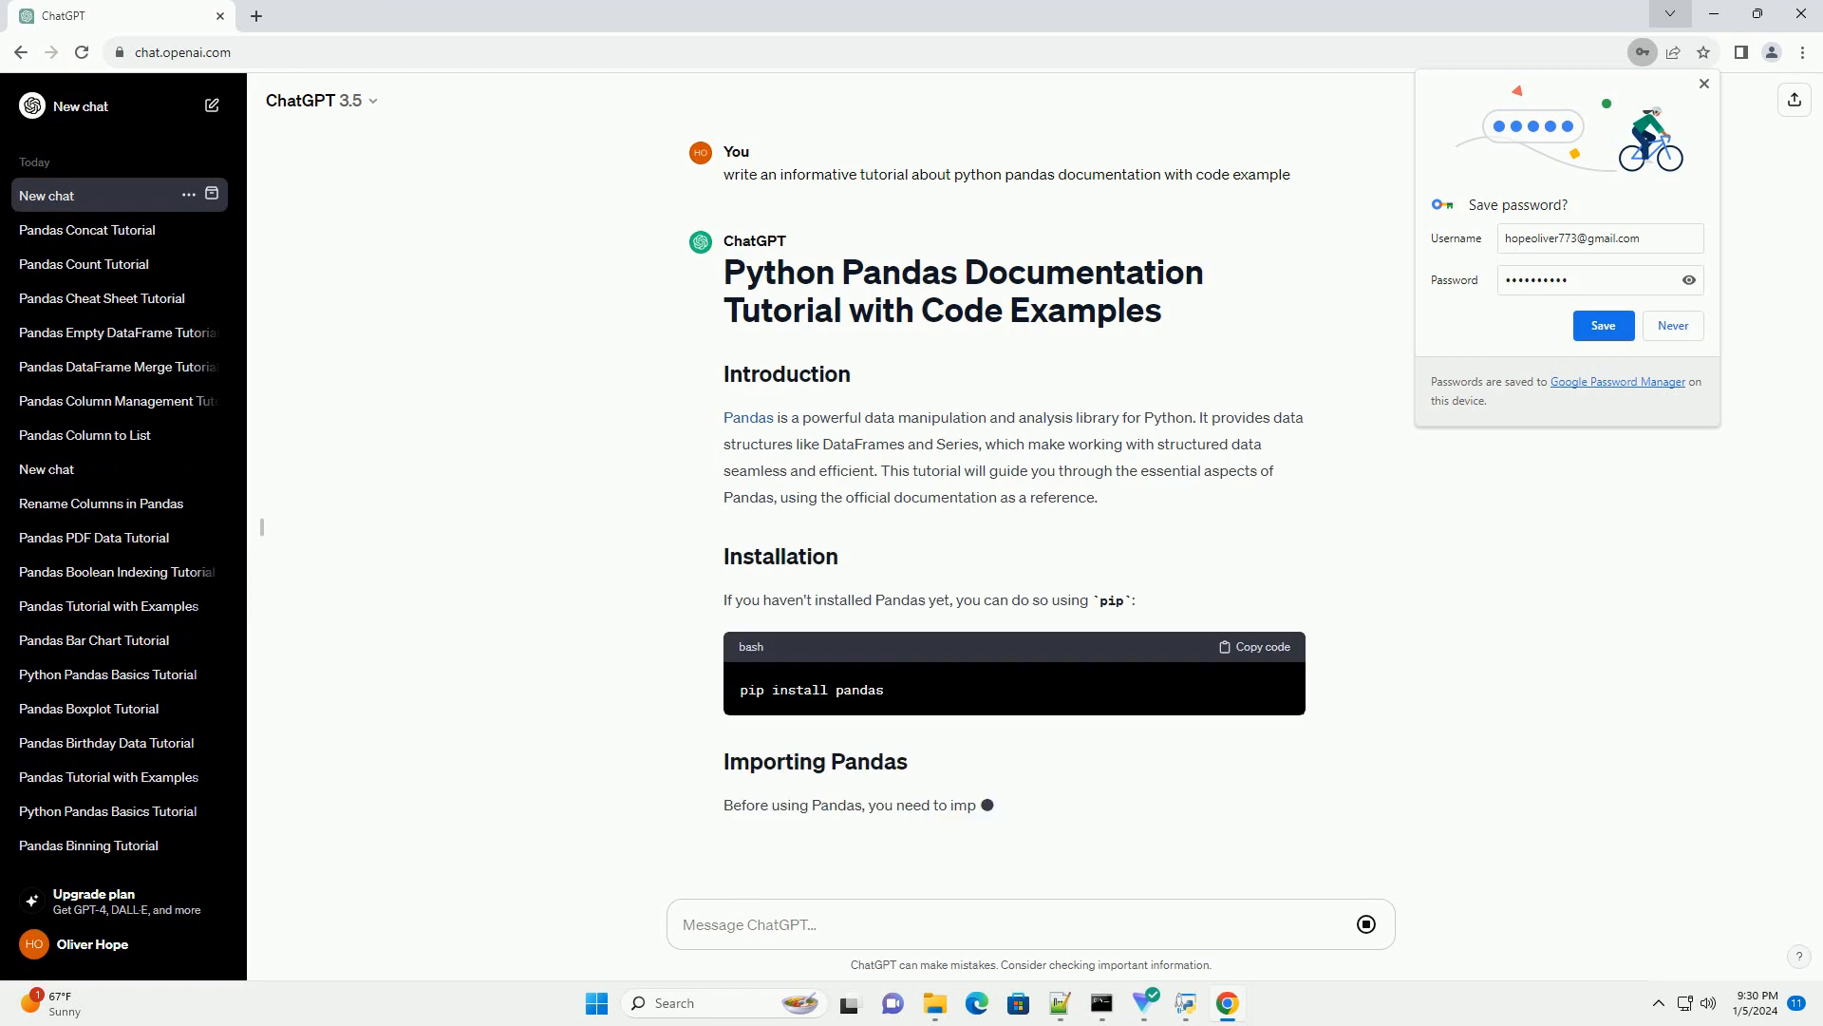
scroll("down", 3)
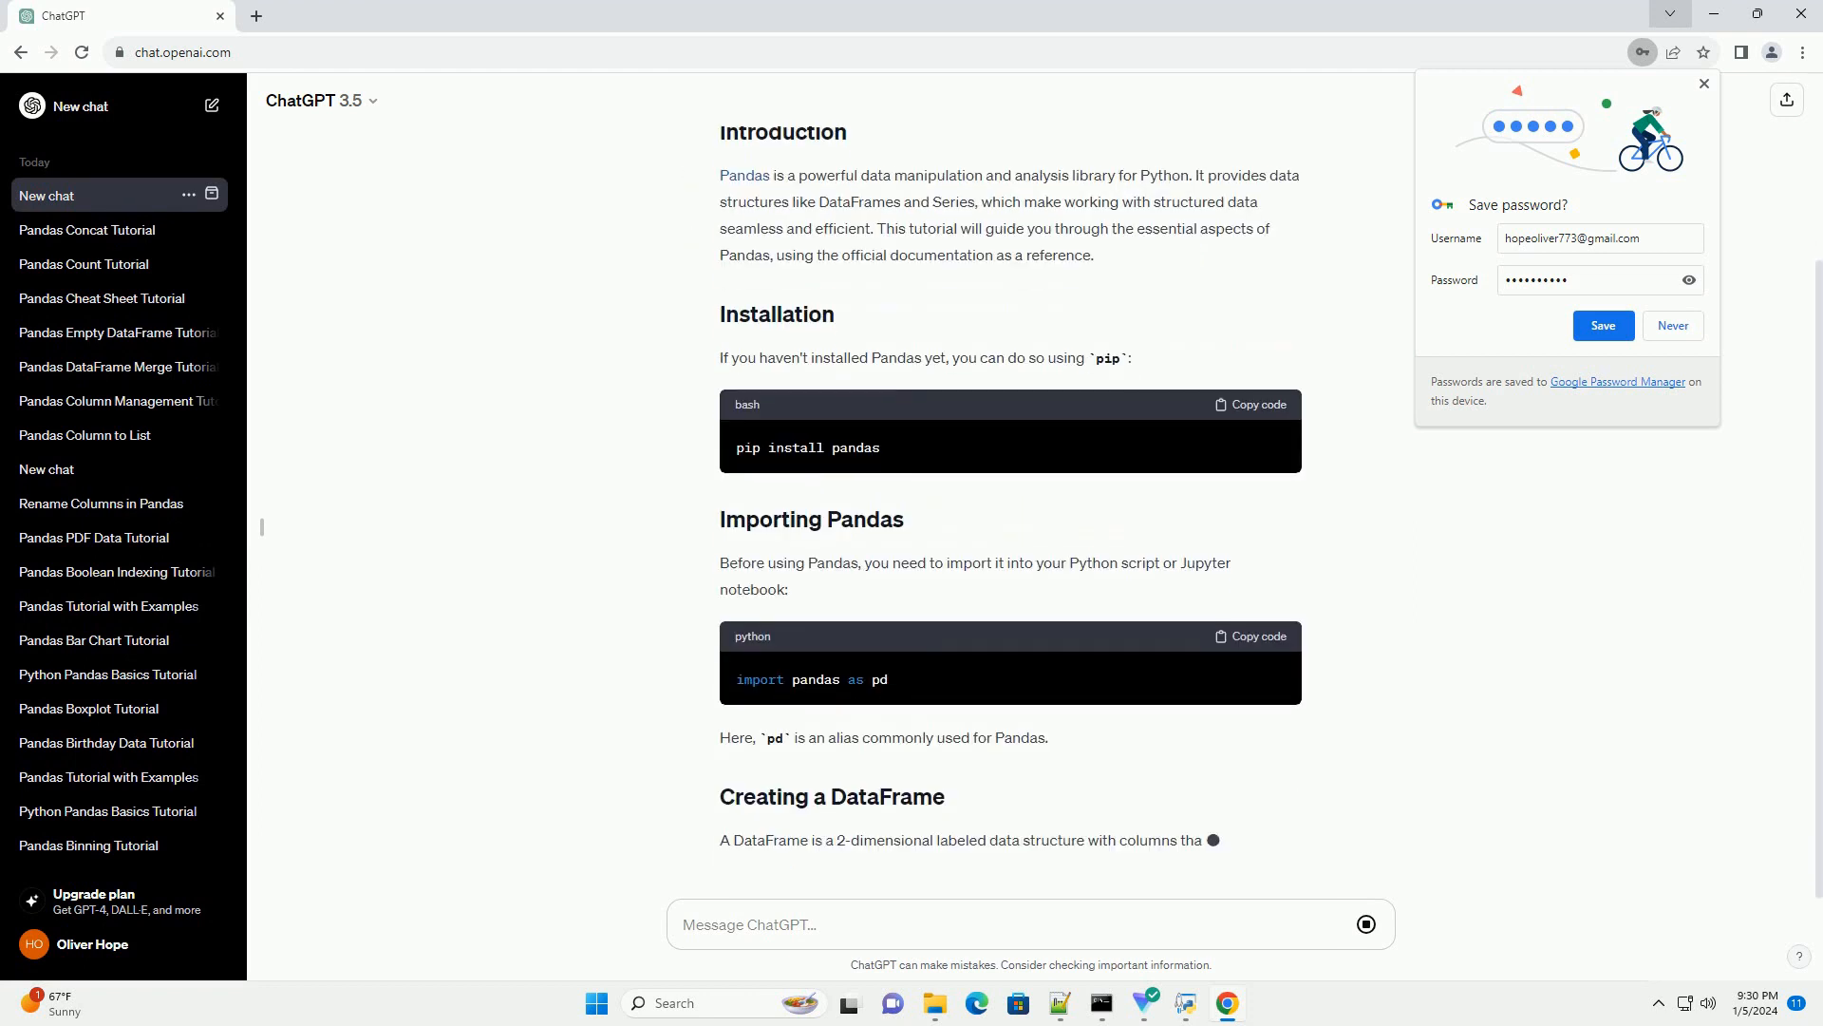
scroll("down", 3)
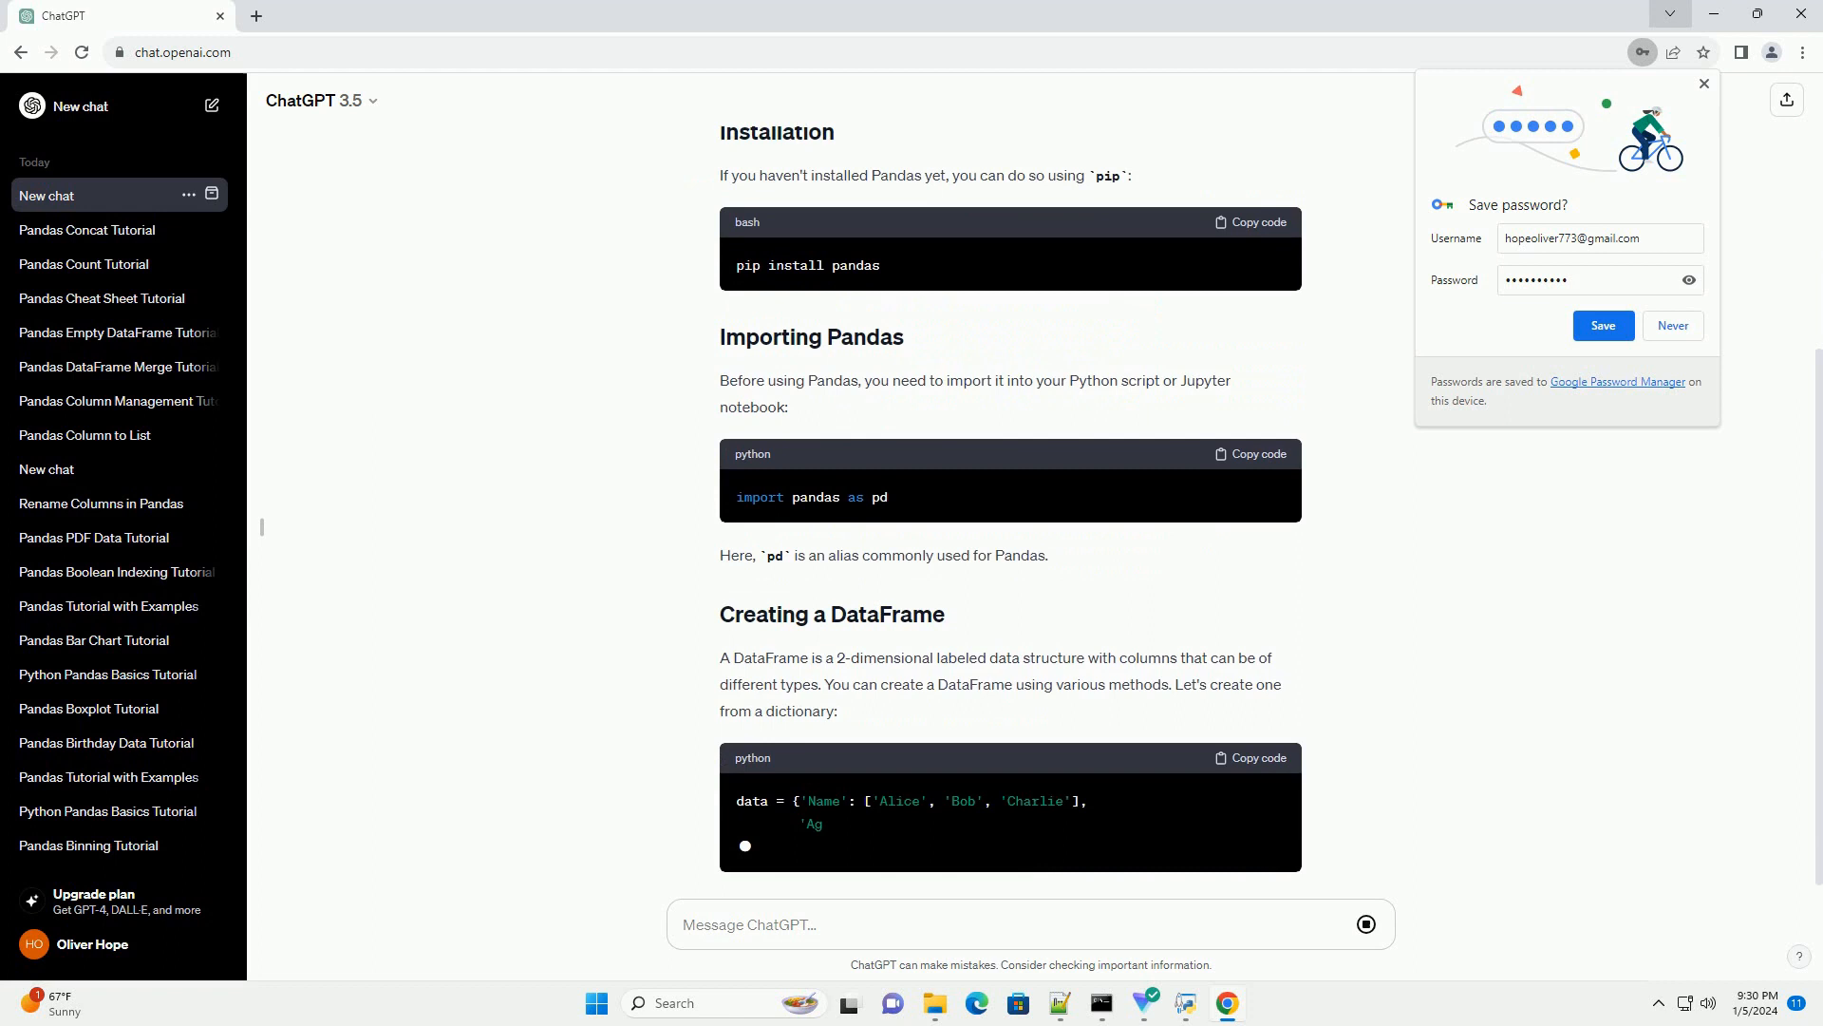
scroll("down", 3)
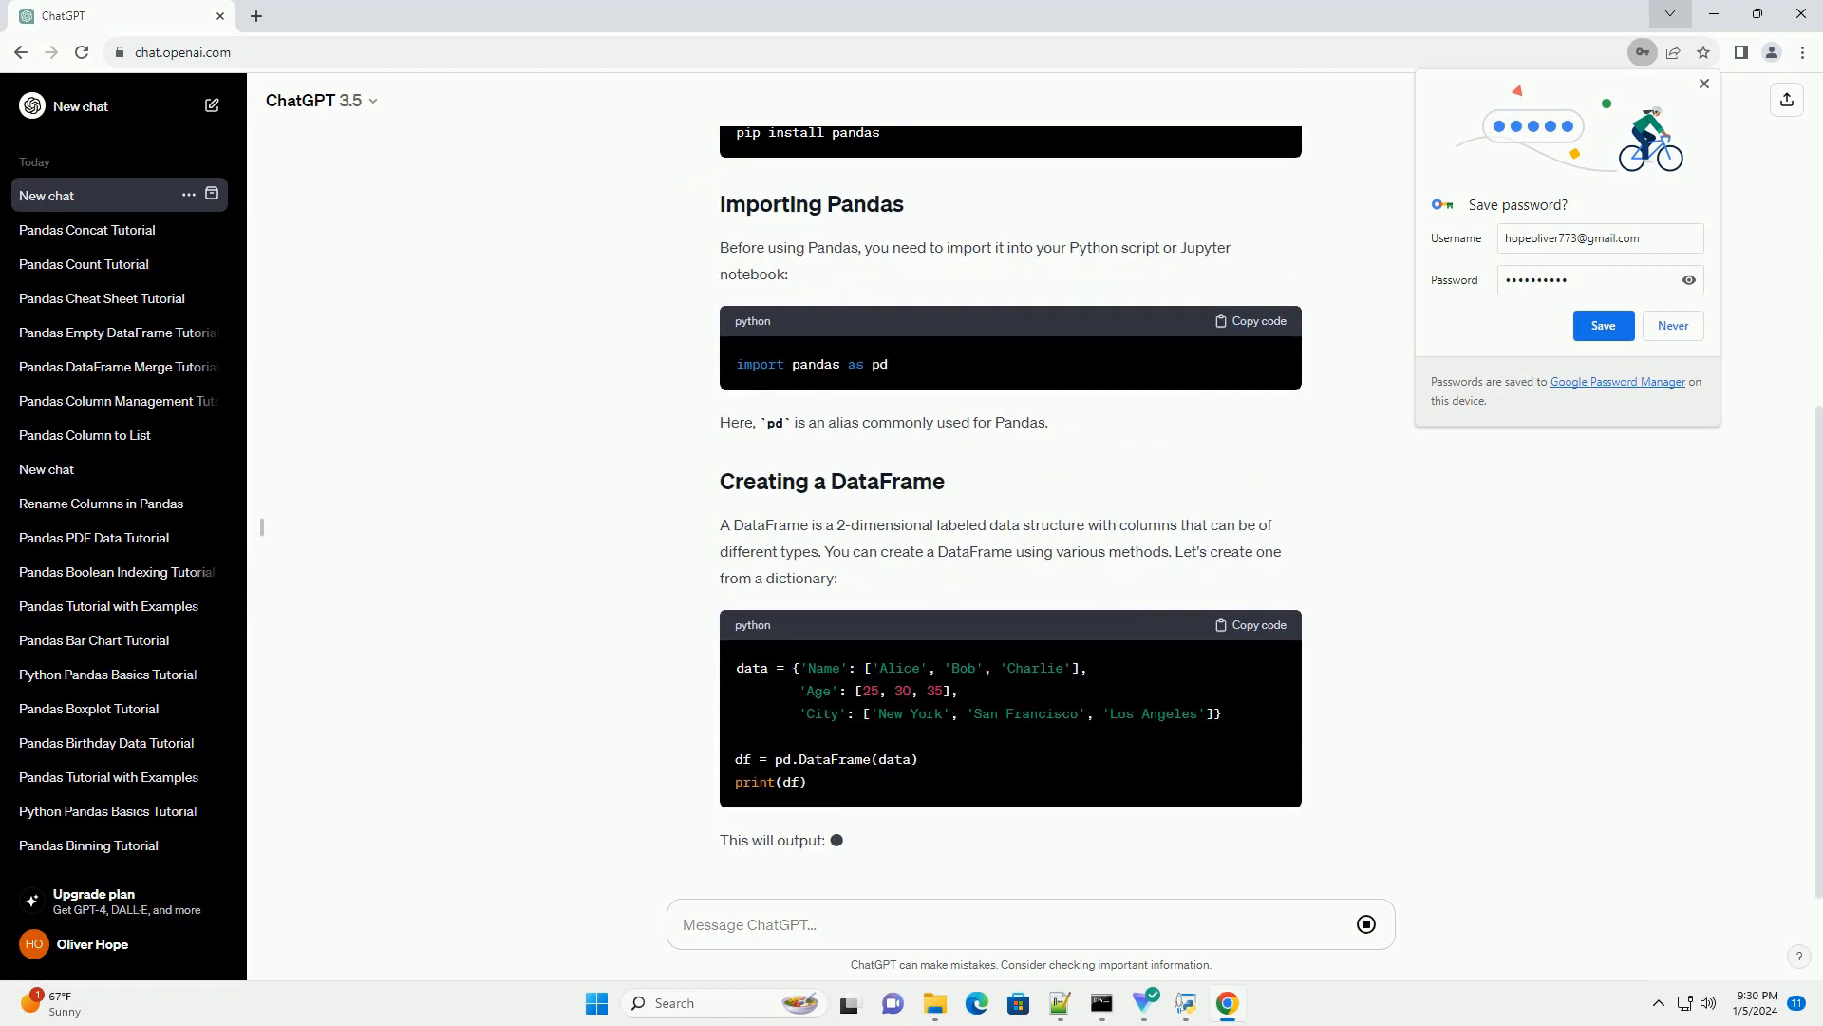
scroll("down", 3)
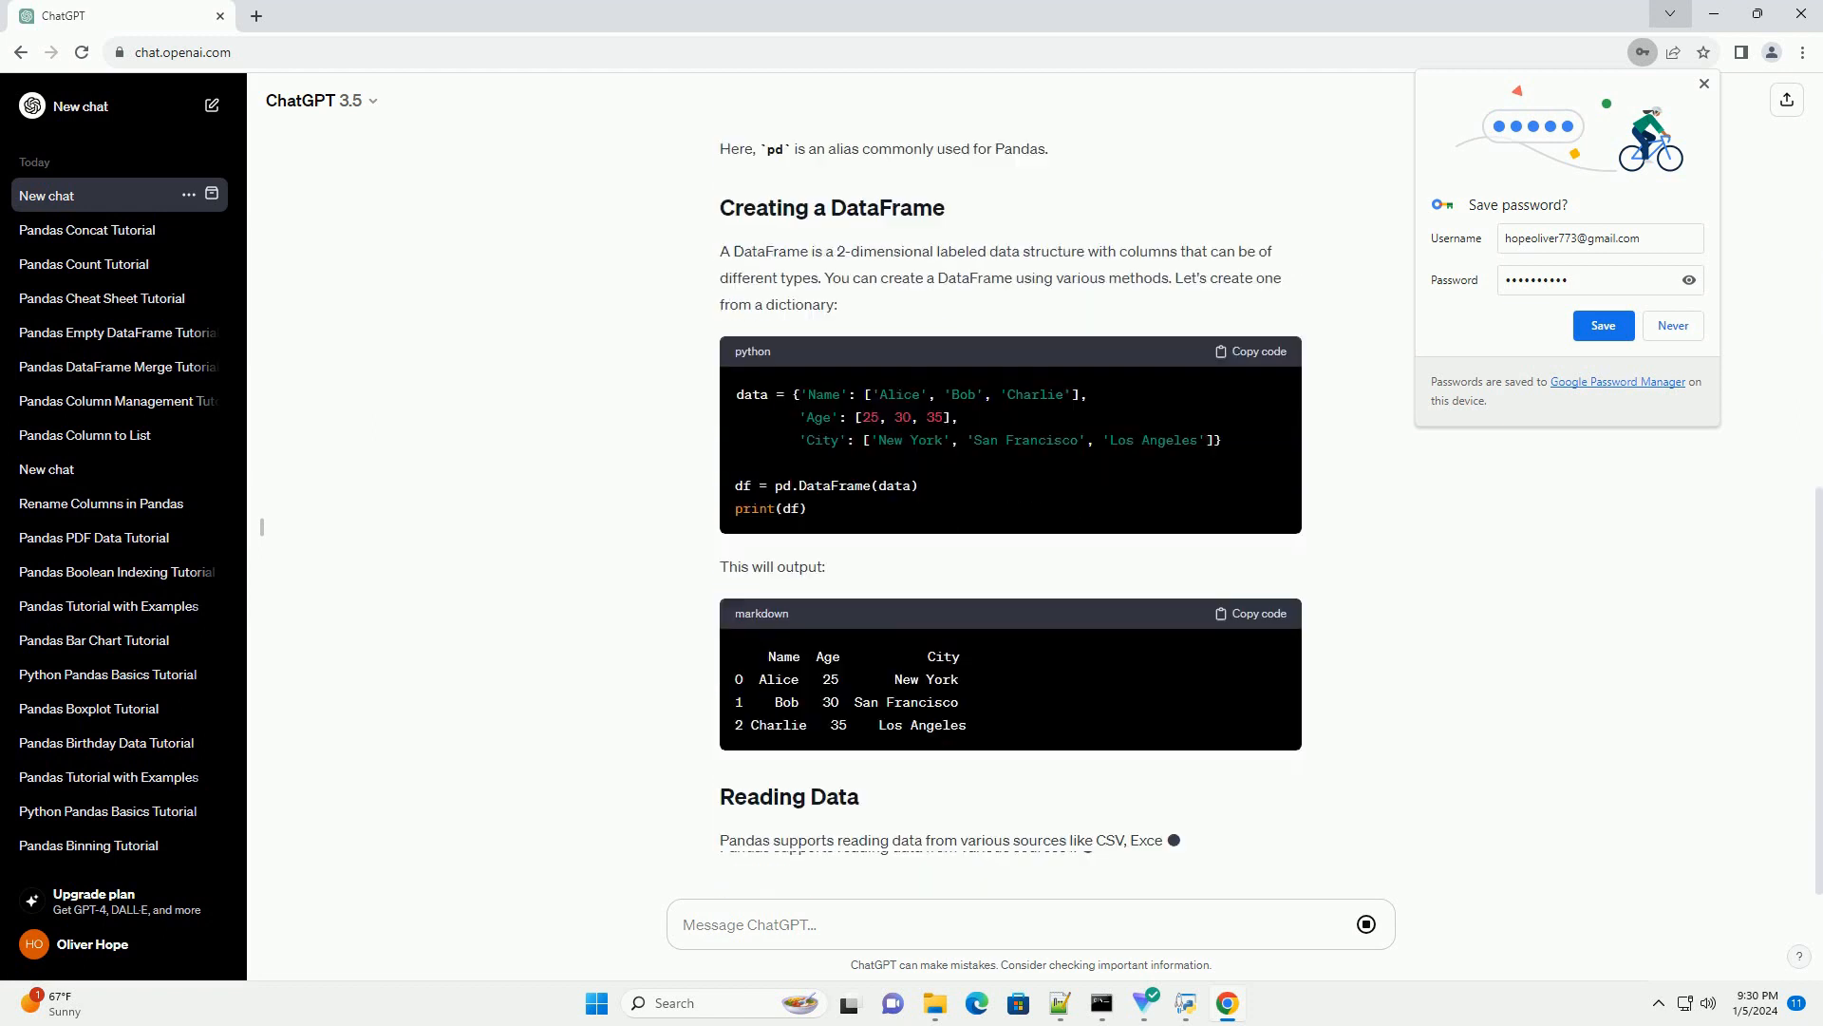
scroll("down", 3)
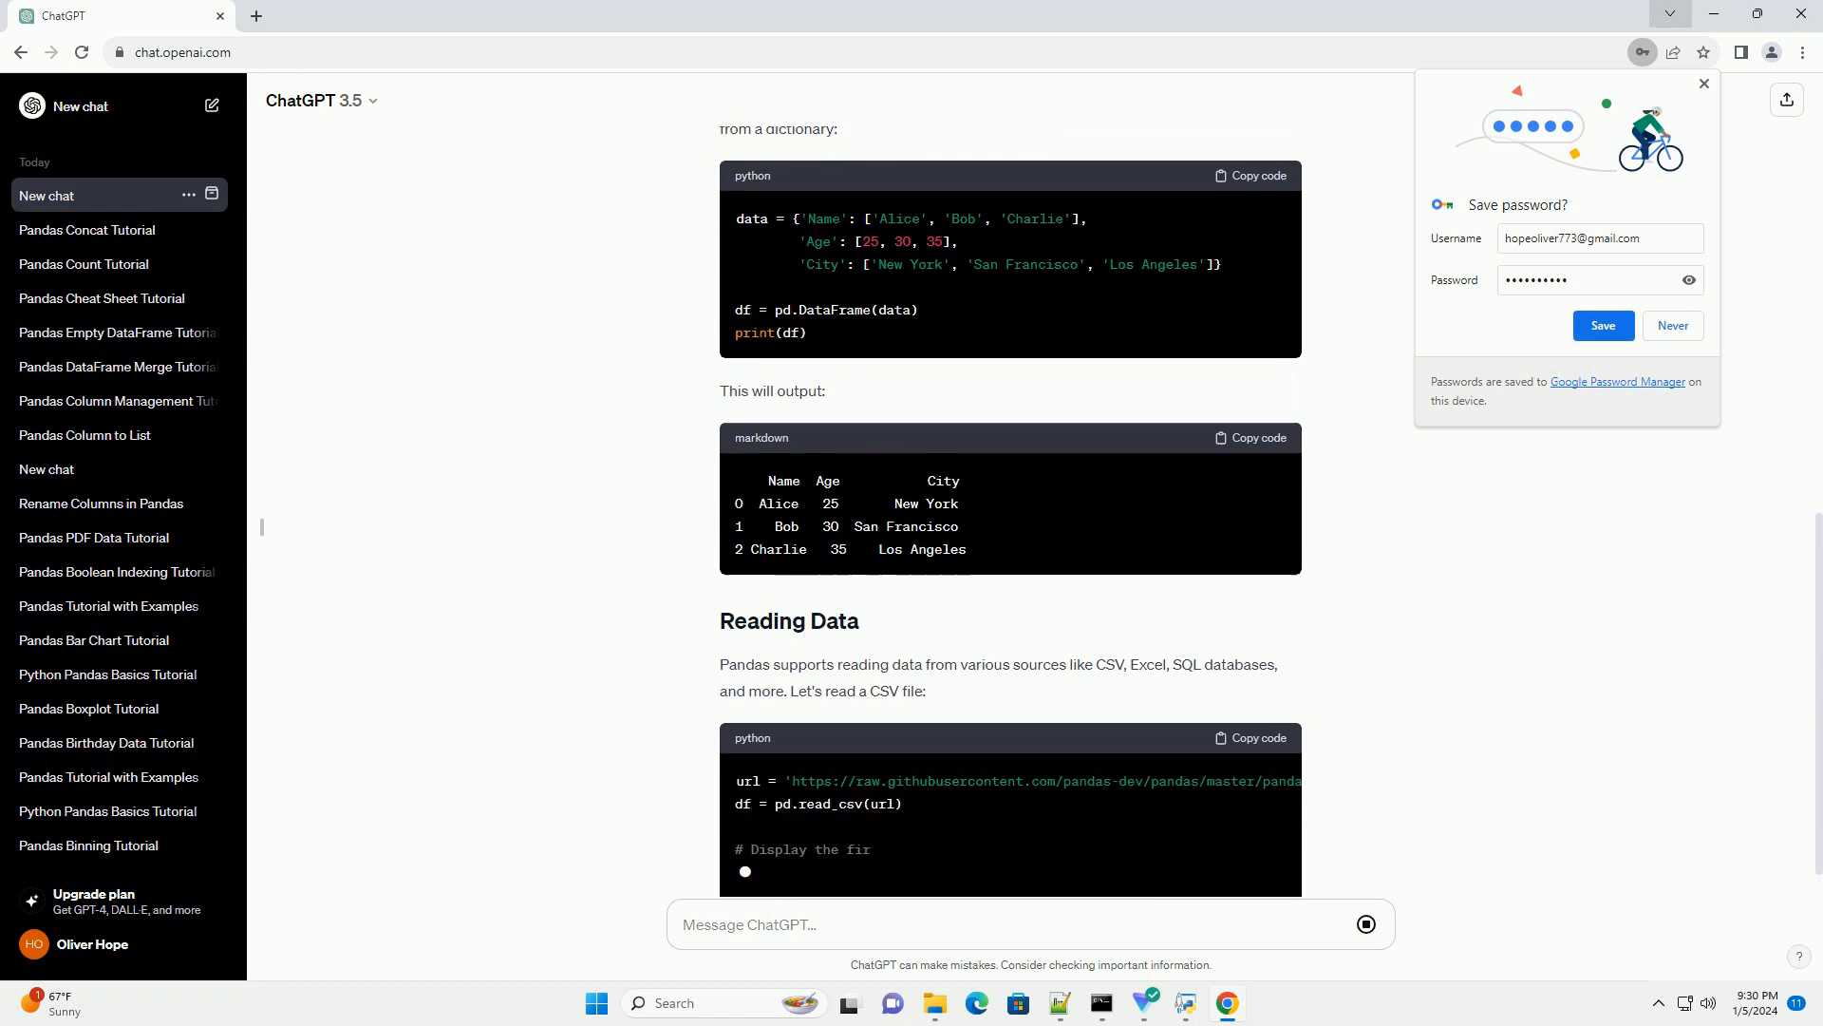
scroll("down", 3)
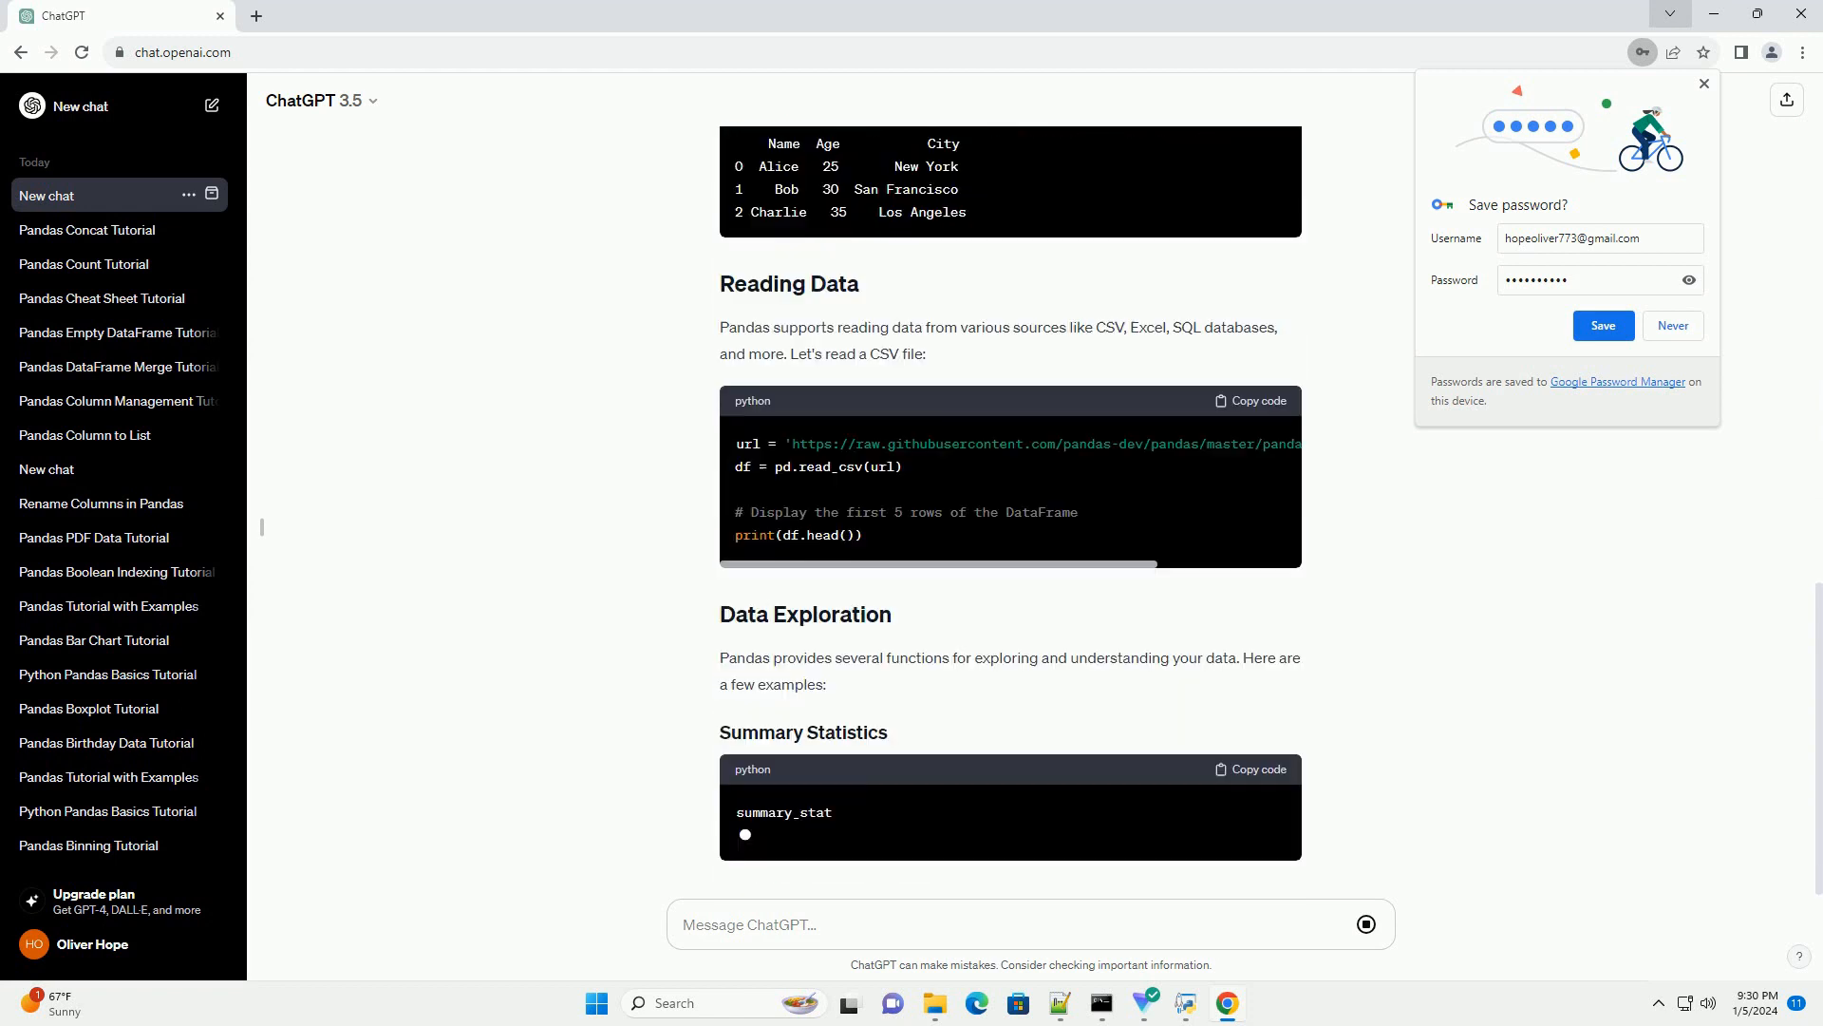
scroll("down", 3)
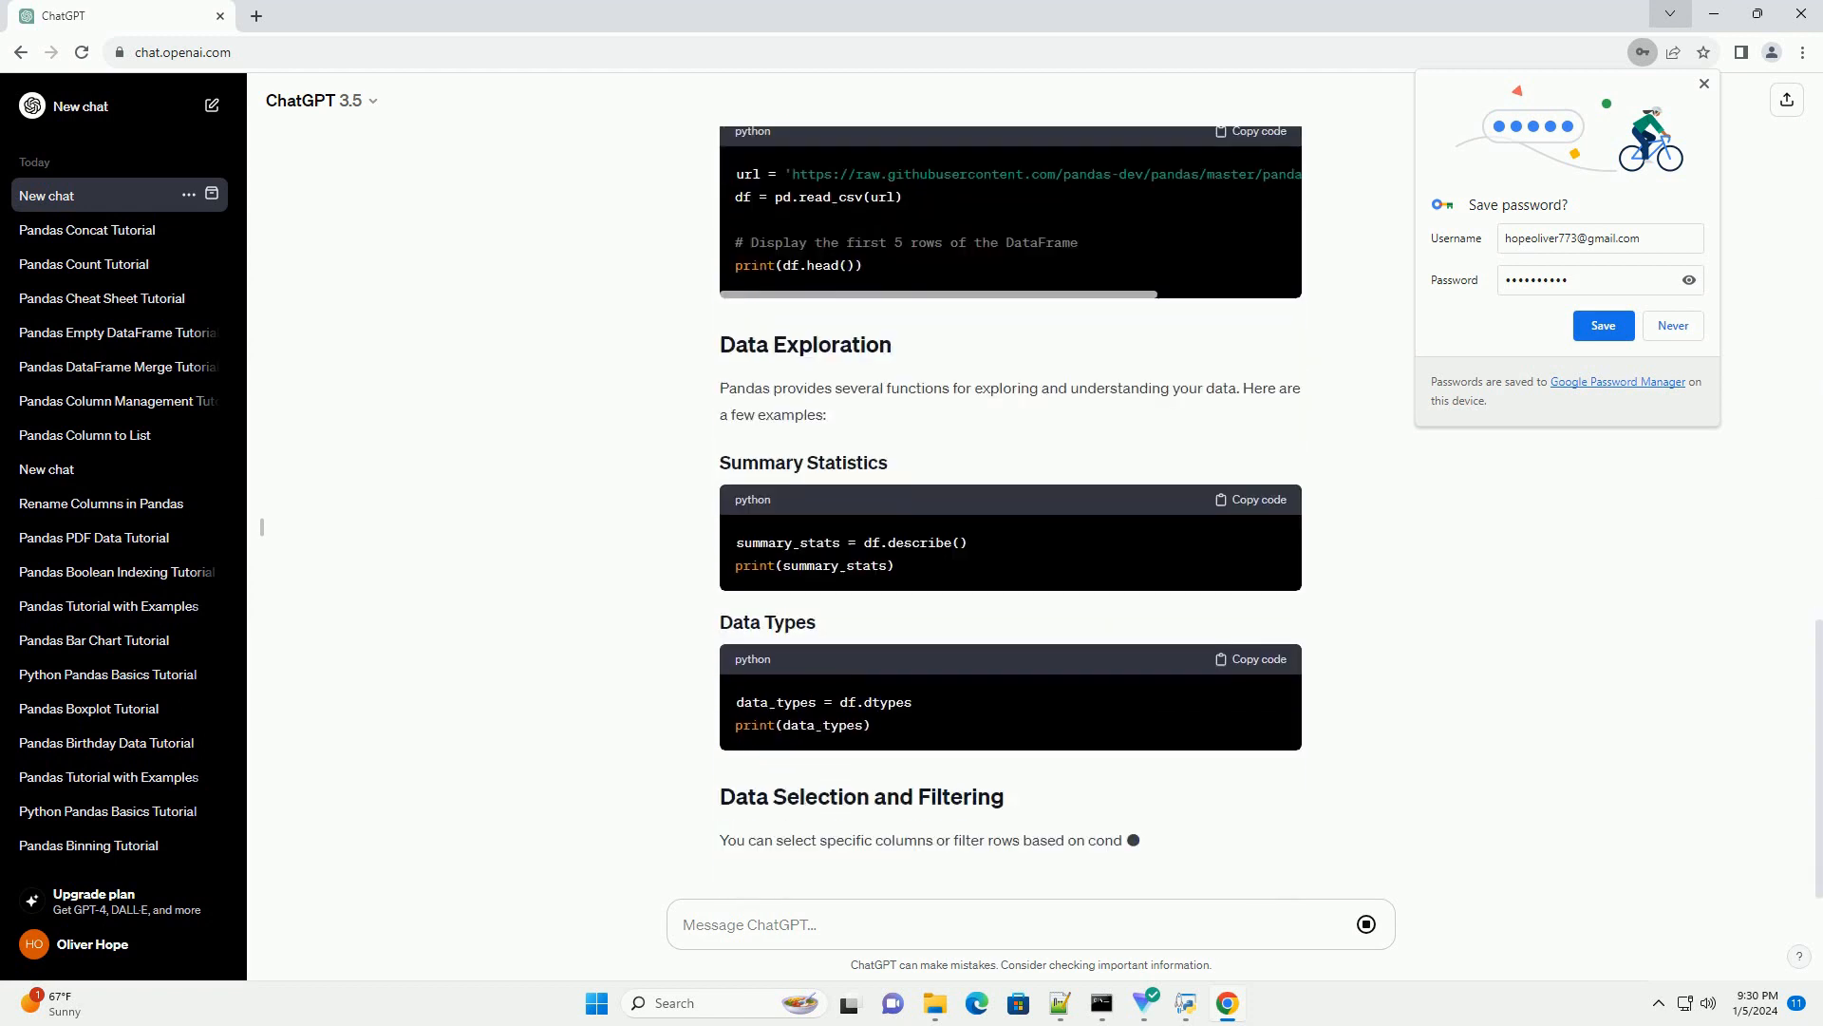
scroll("down", 3)
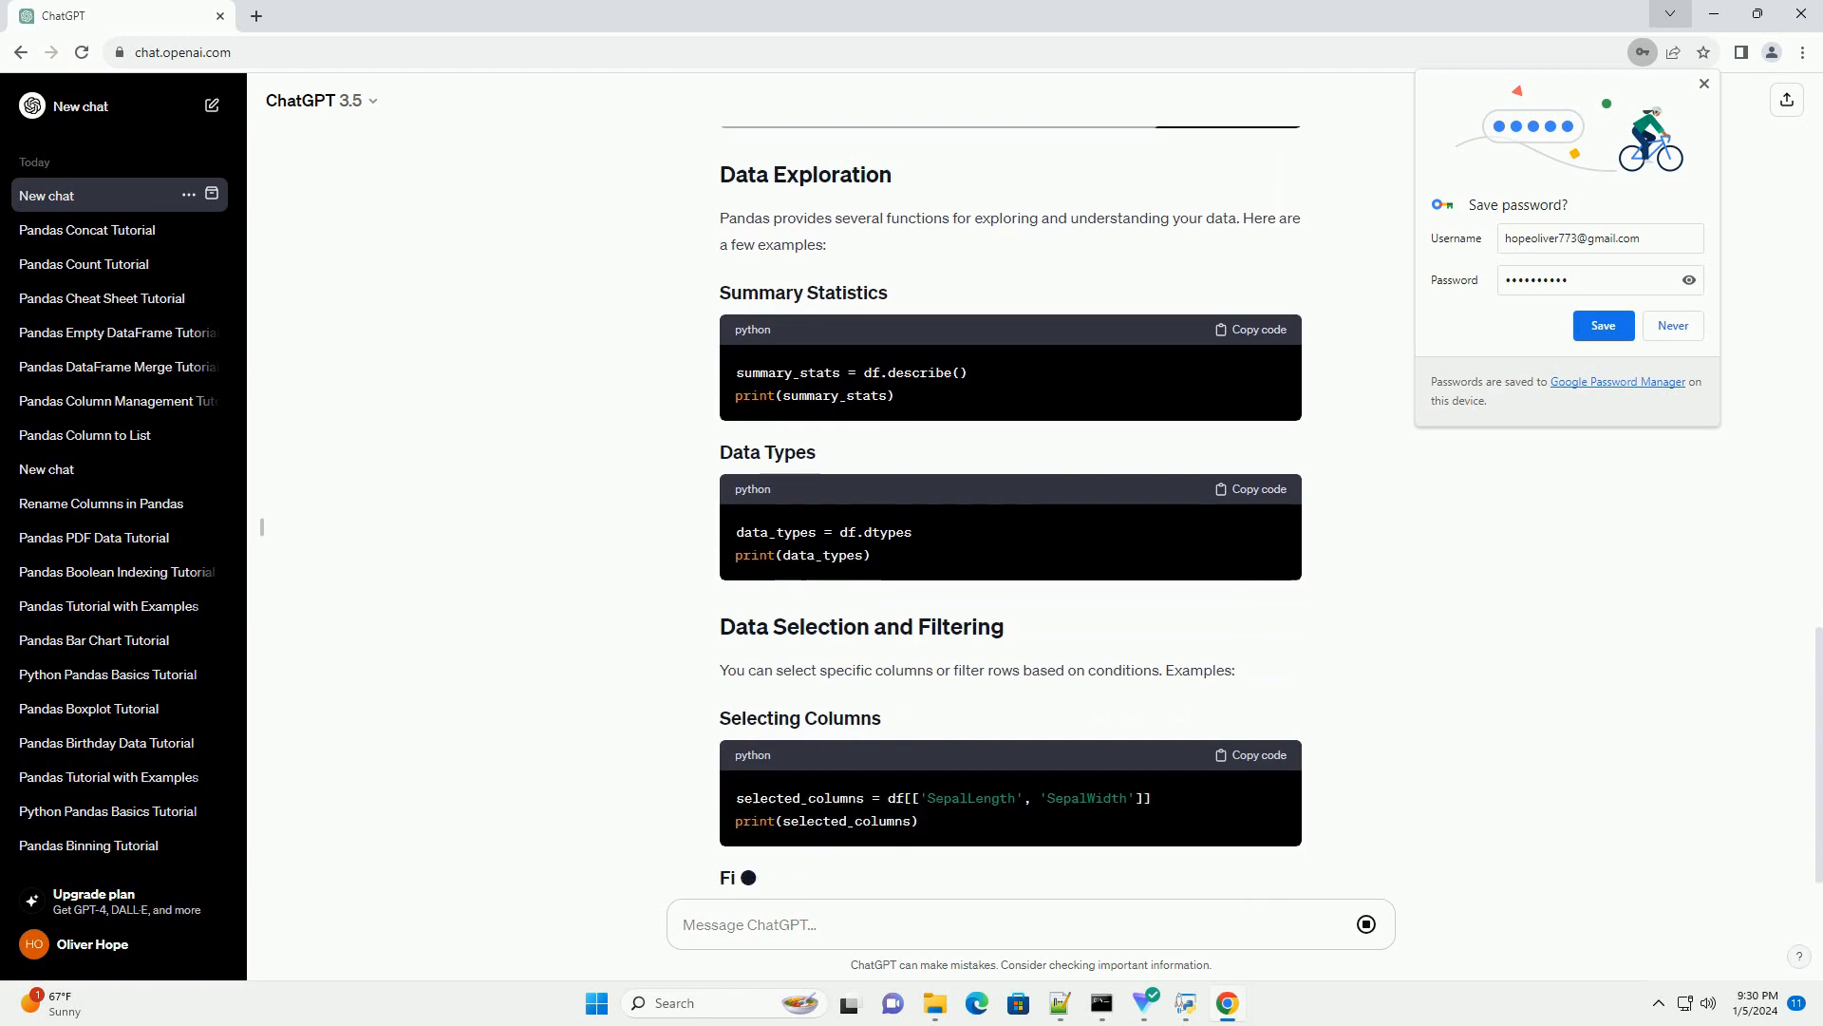
scroll("down", 3)
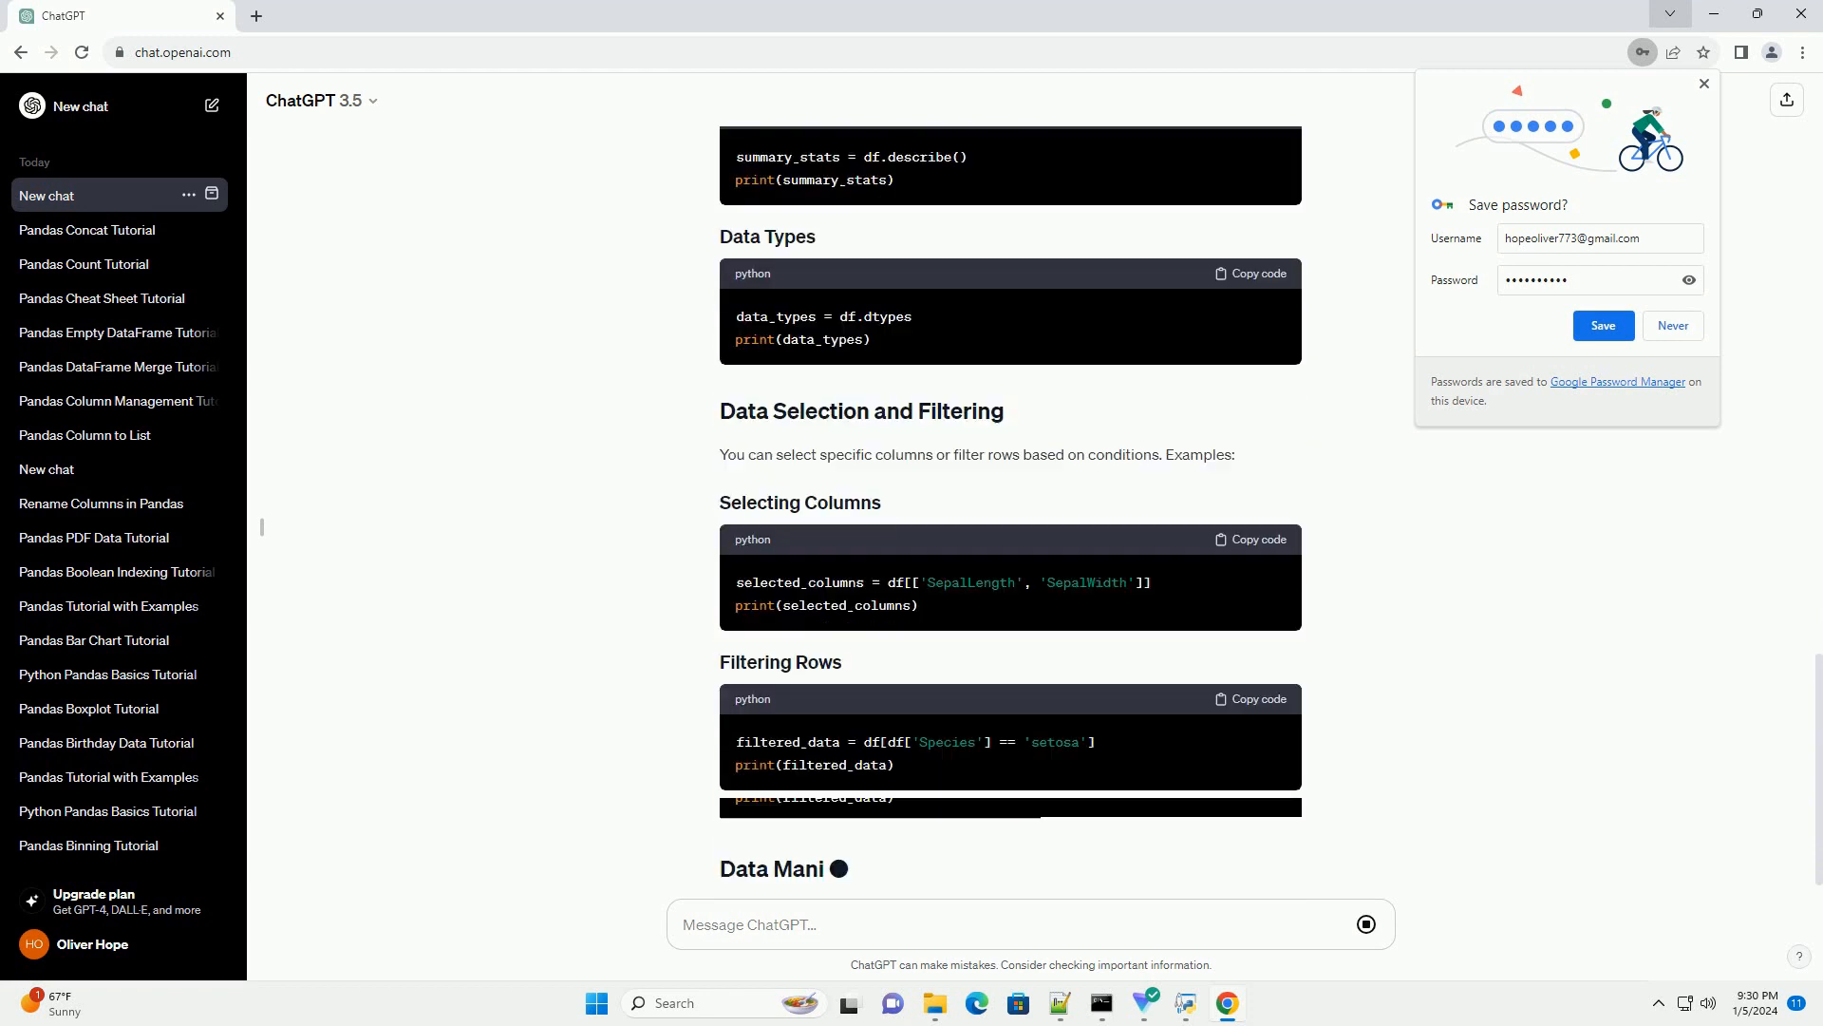
scroll("down", 3)
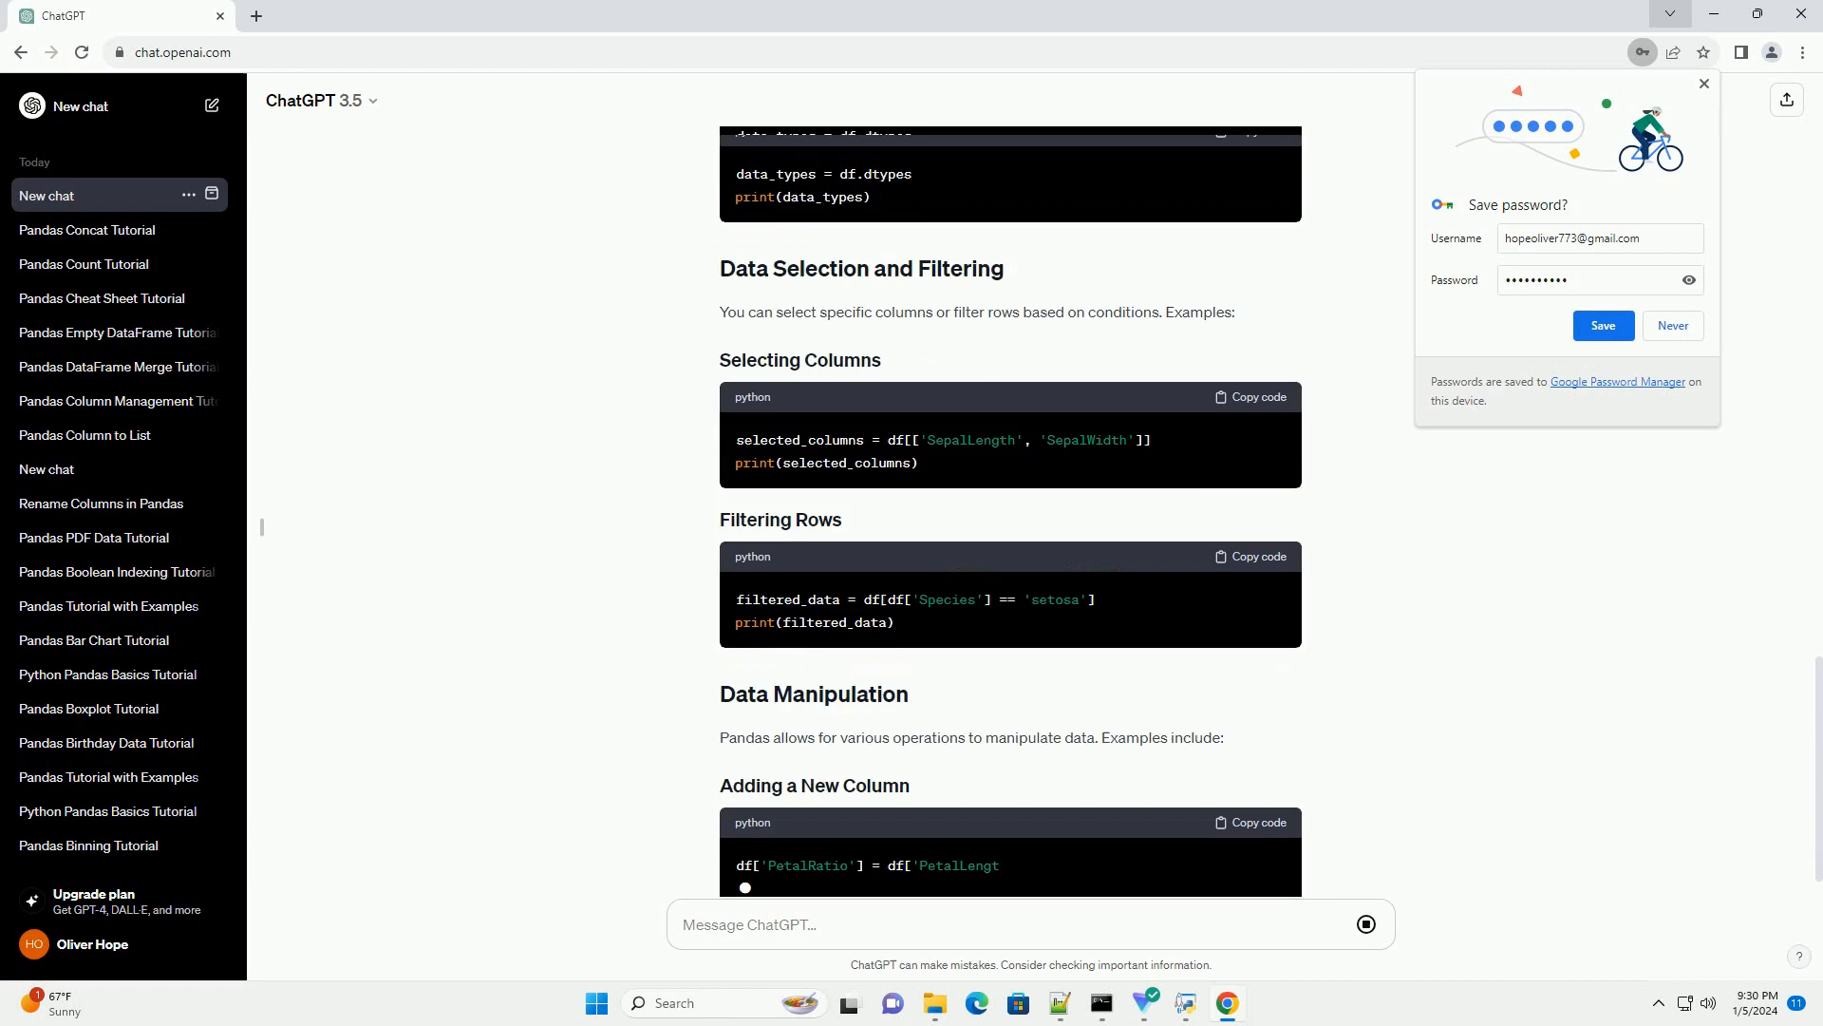
scroll("down", 3)
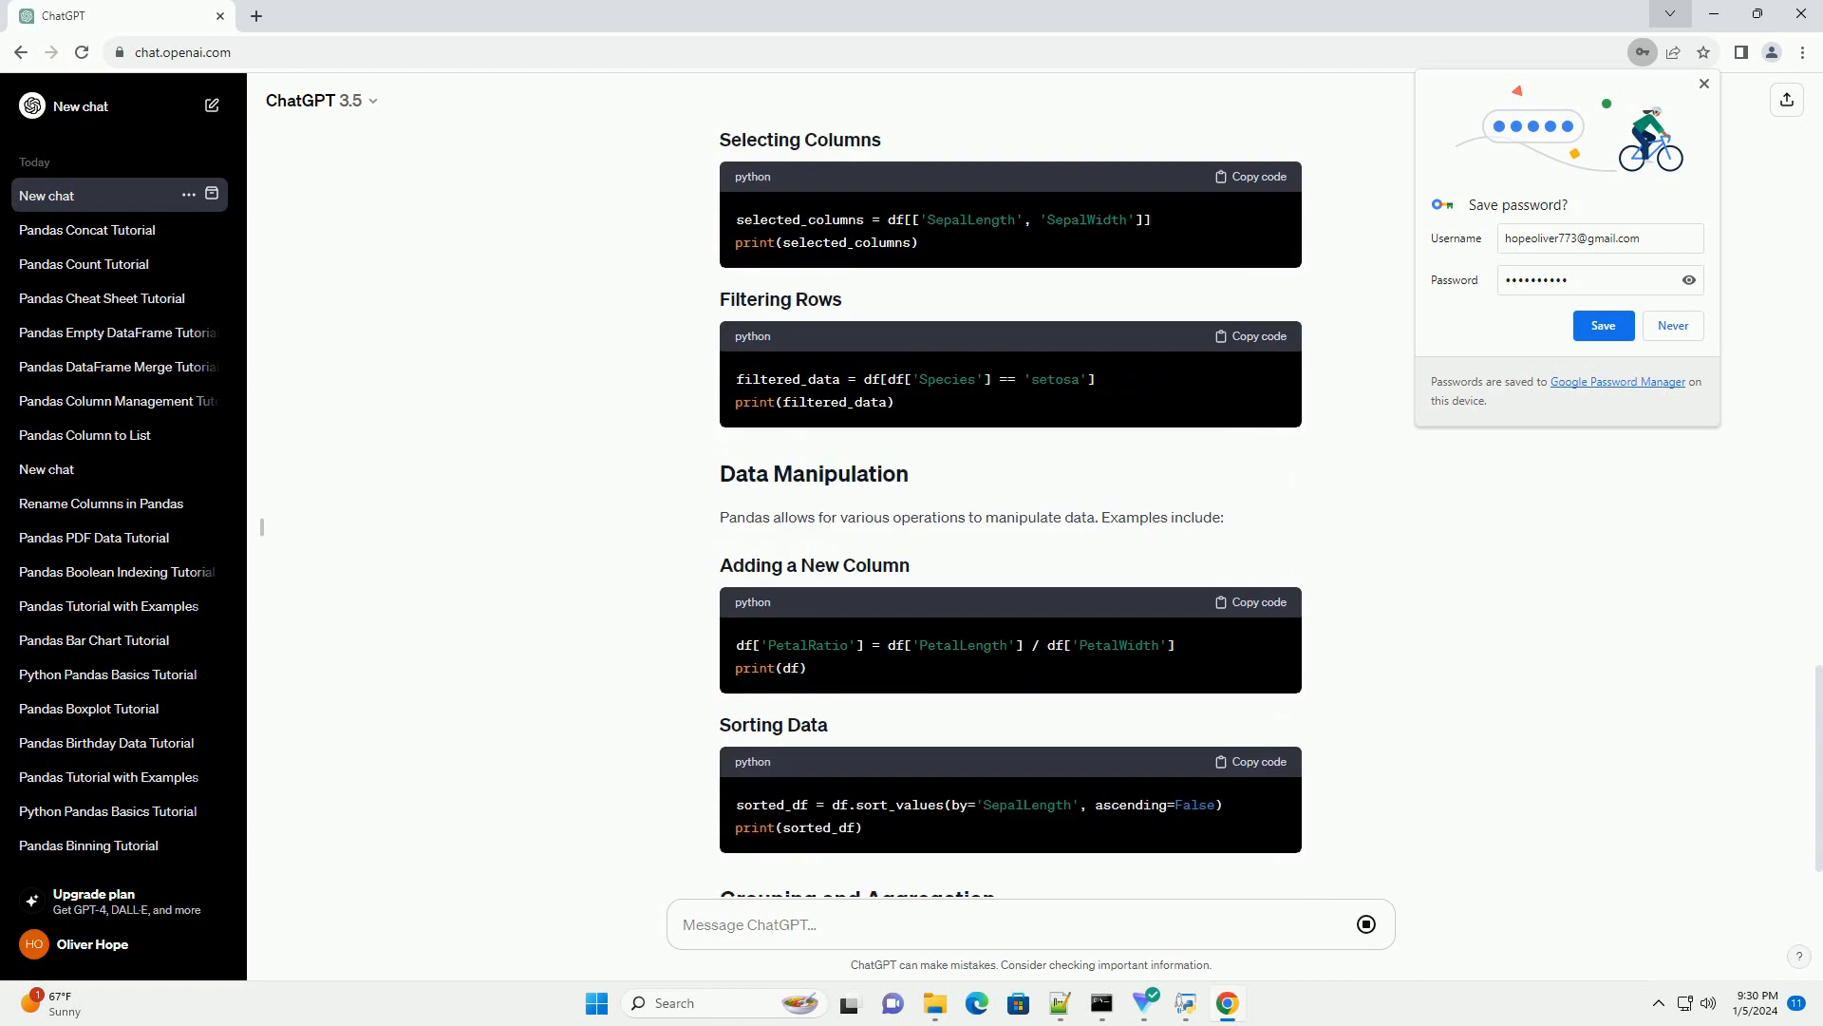
scroll("down", 3)
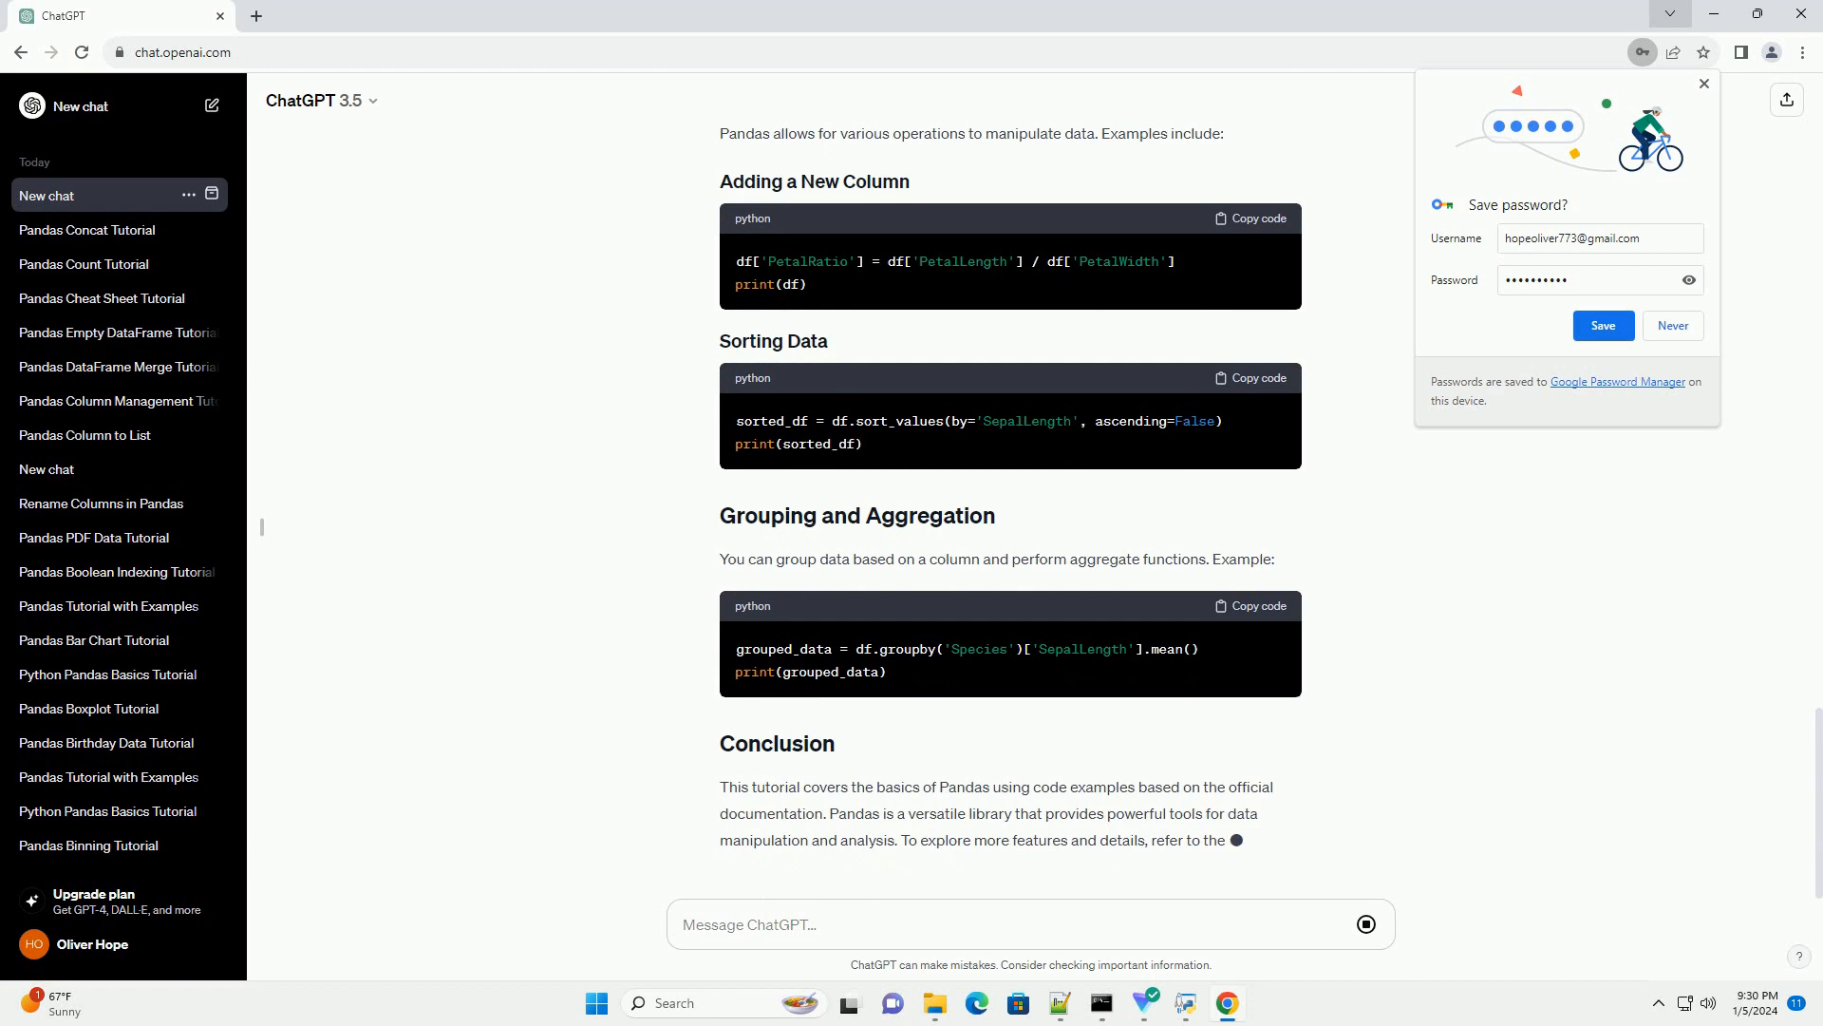
scroll("down", 3)
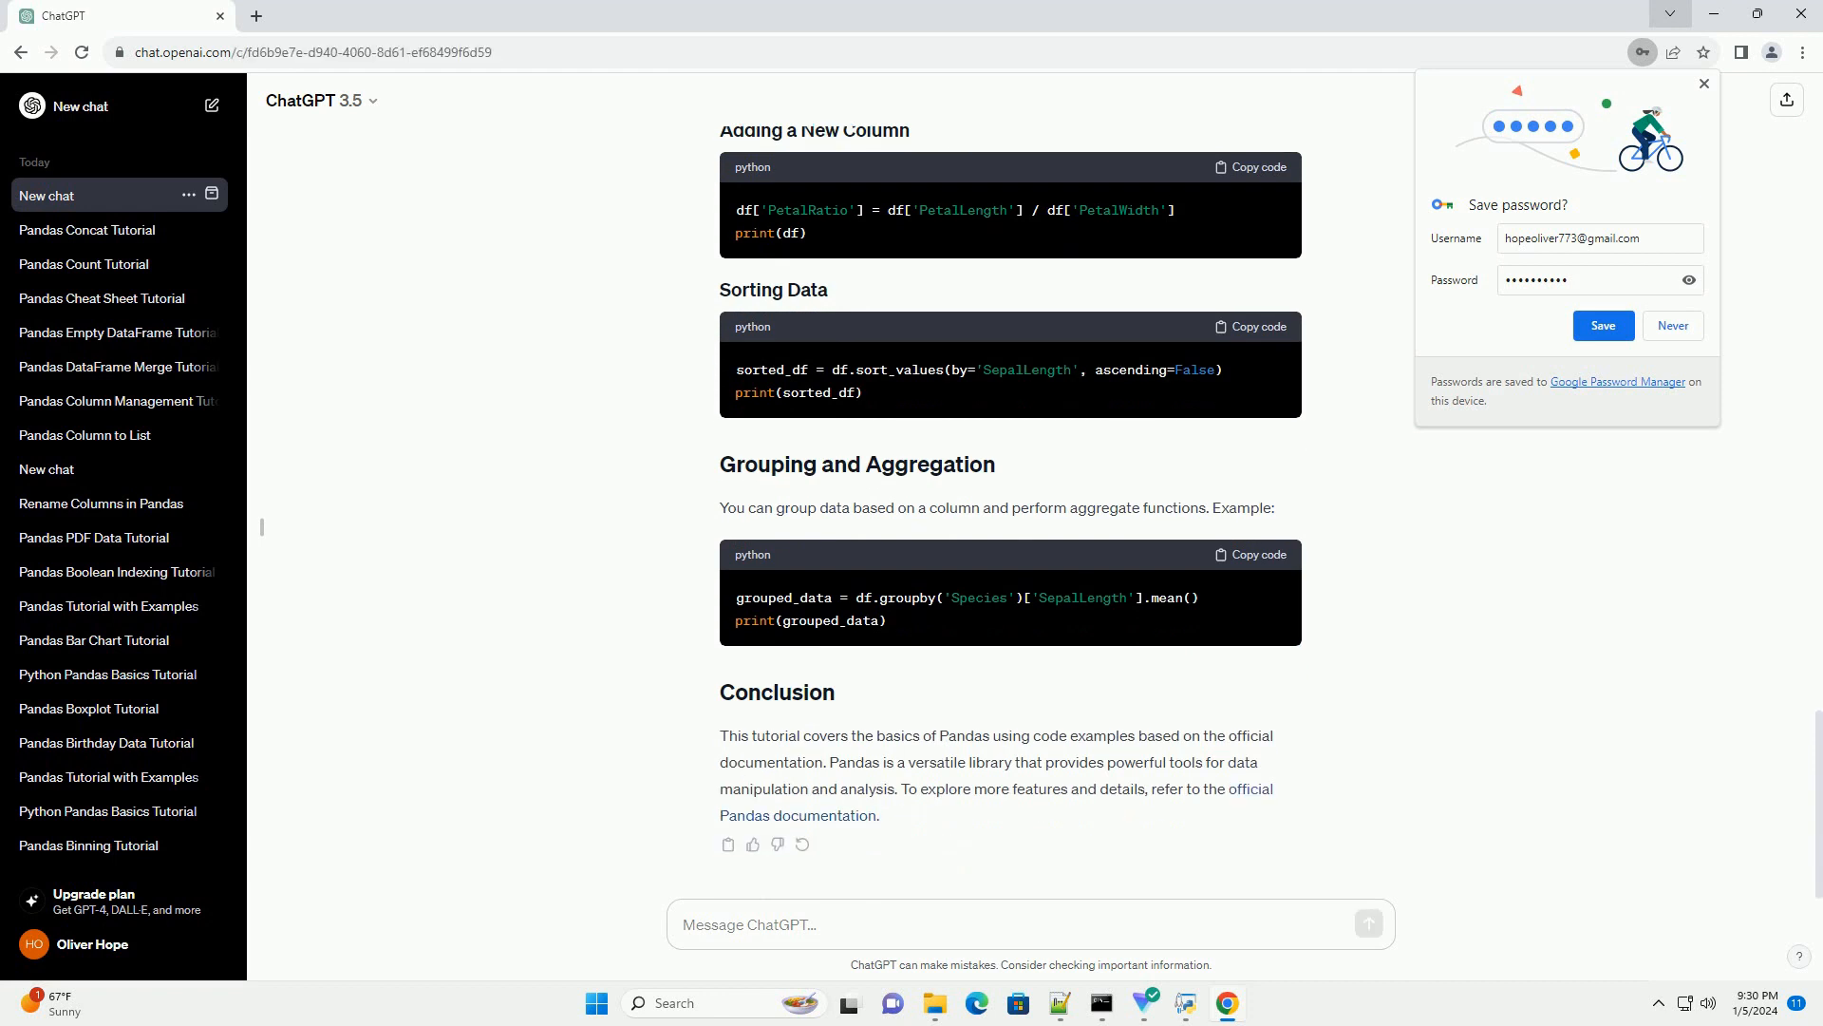